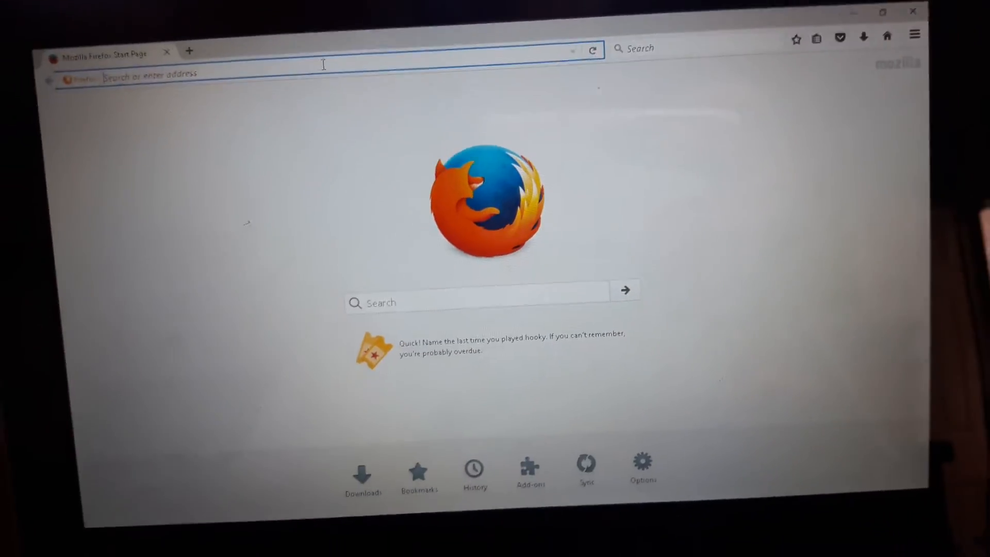
- Navigate to the PlayStation support site at support.us.playstation.com
text(us)
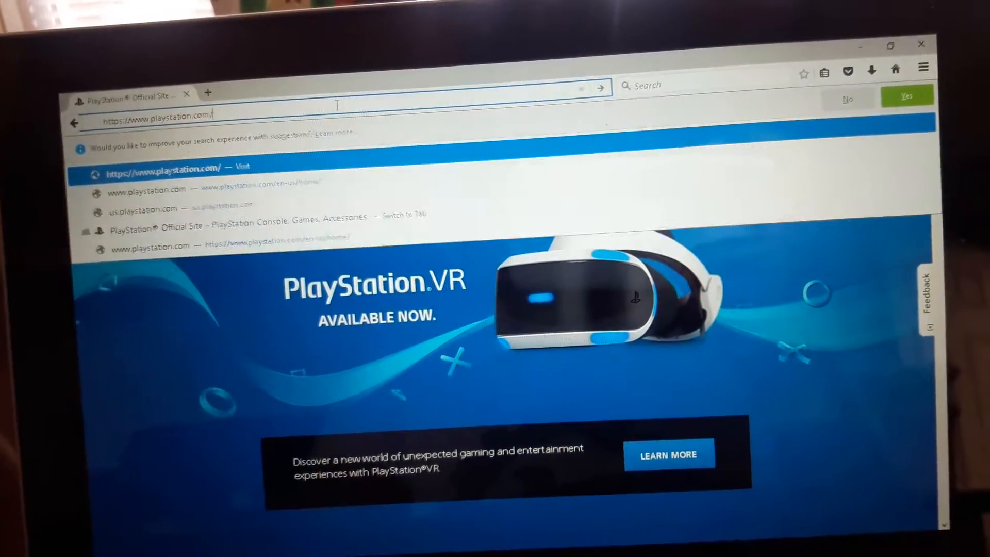
text(su)
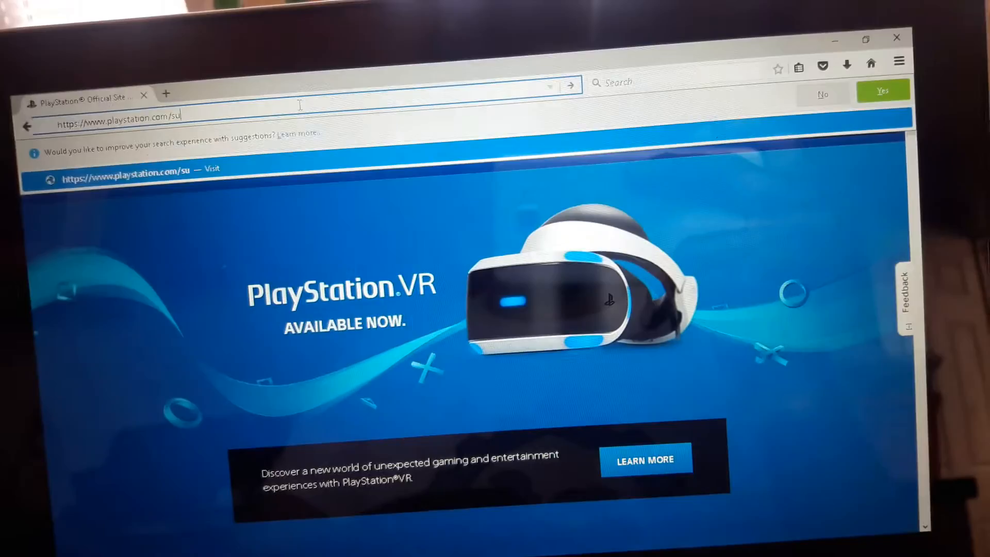
text(pport.us)
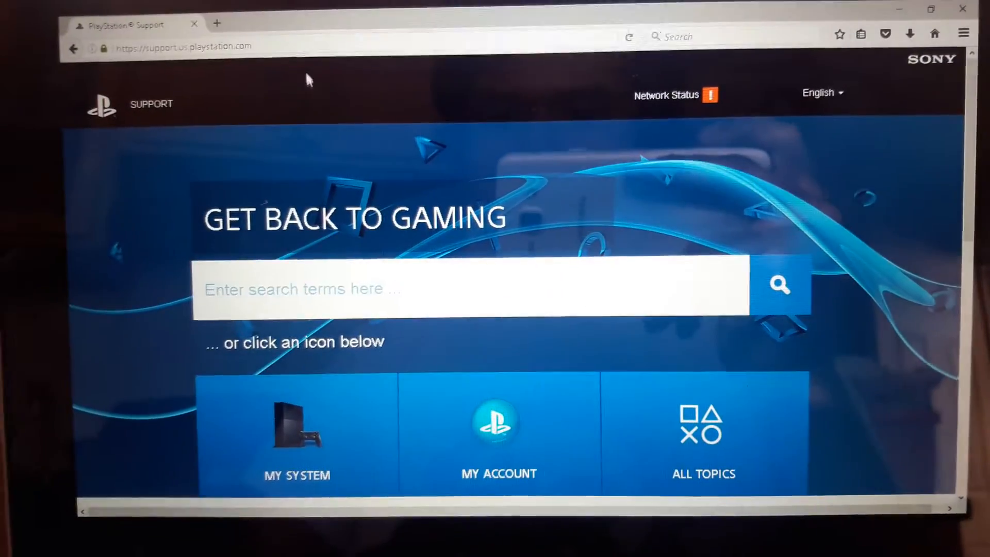
- Choose PS4 from the My System list of PlayStation systems
scroll(down, 3)
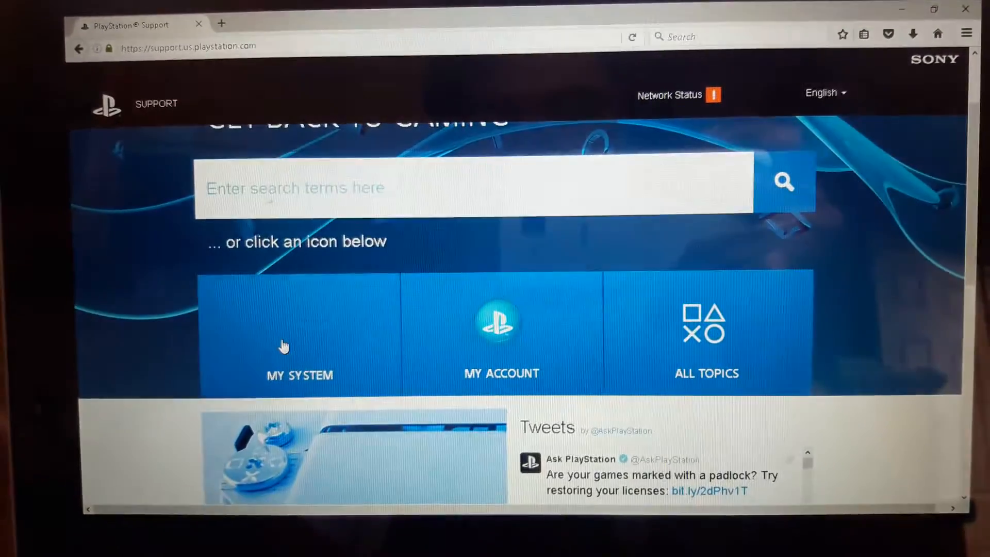
click(299, 342)
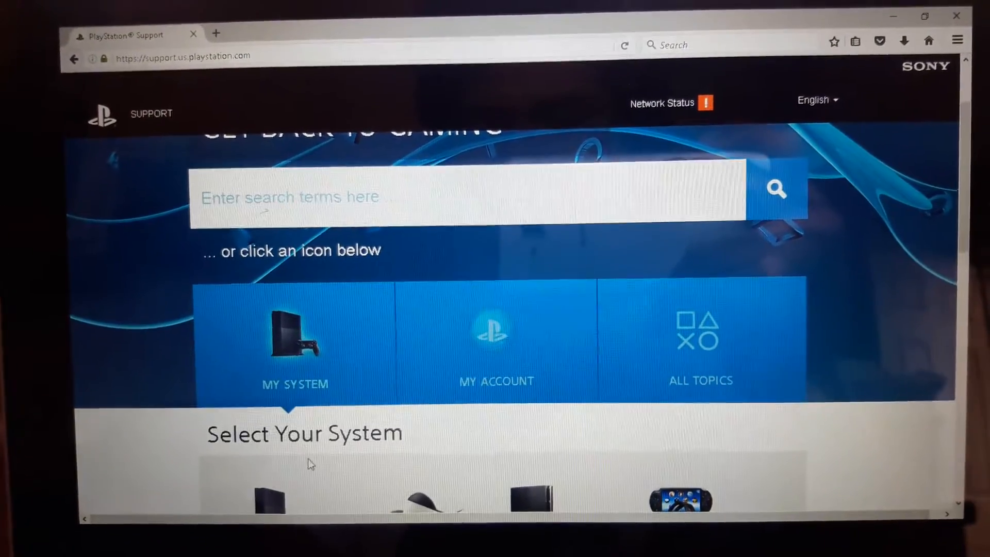
scroll(down, 3)
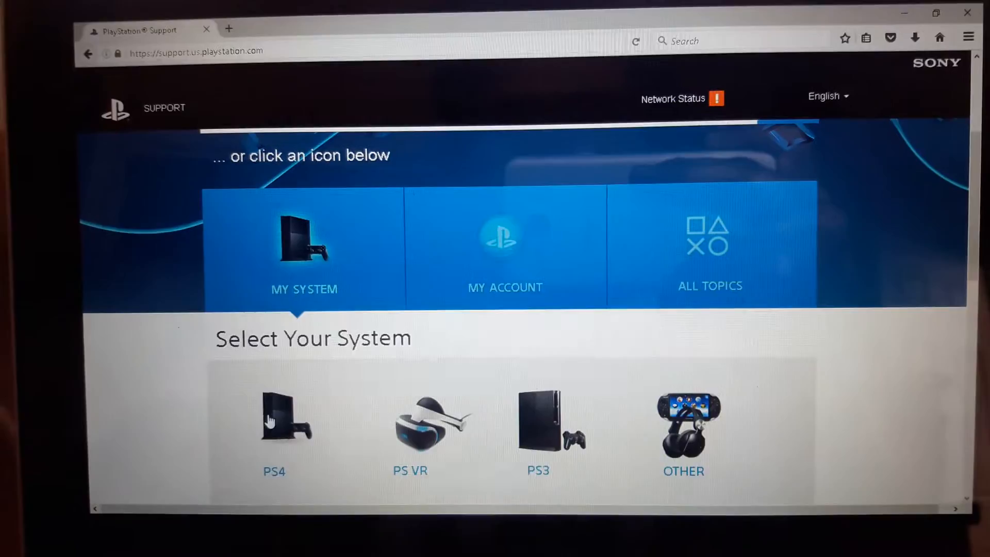
click(286, 422)
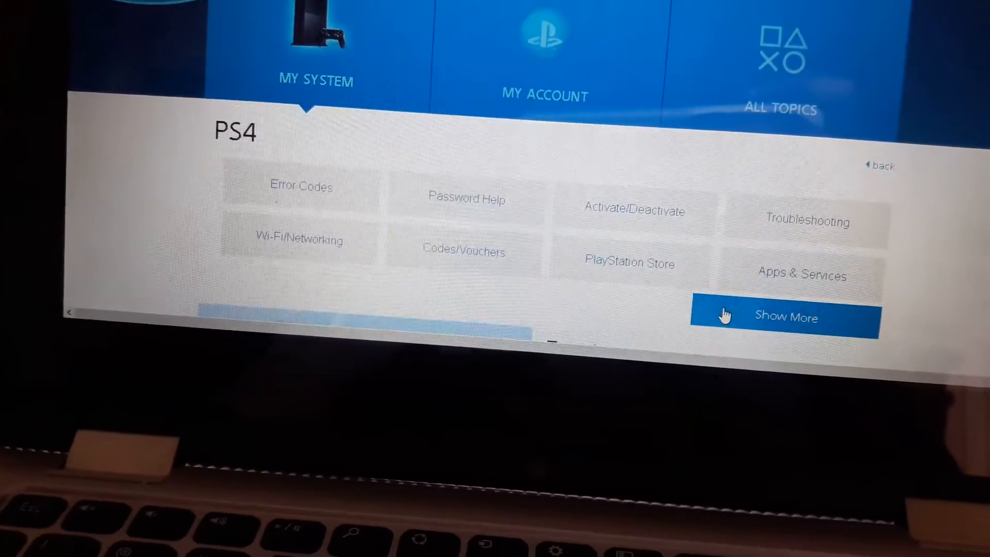
- Show more PS4 topics and list the Hardware & Peripherals articles
click(786, 317)
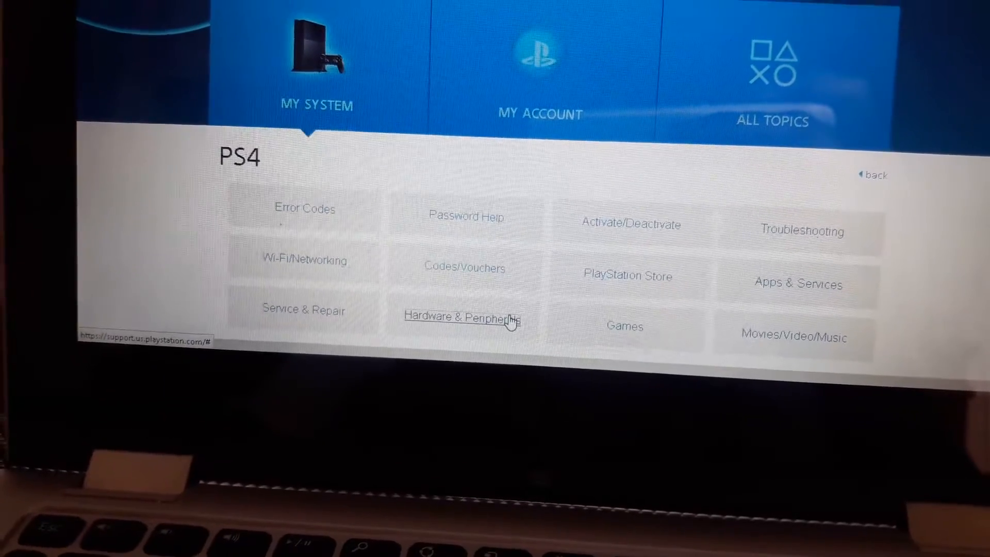
click(461, 318)
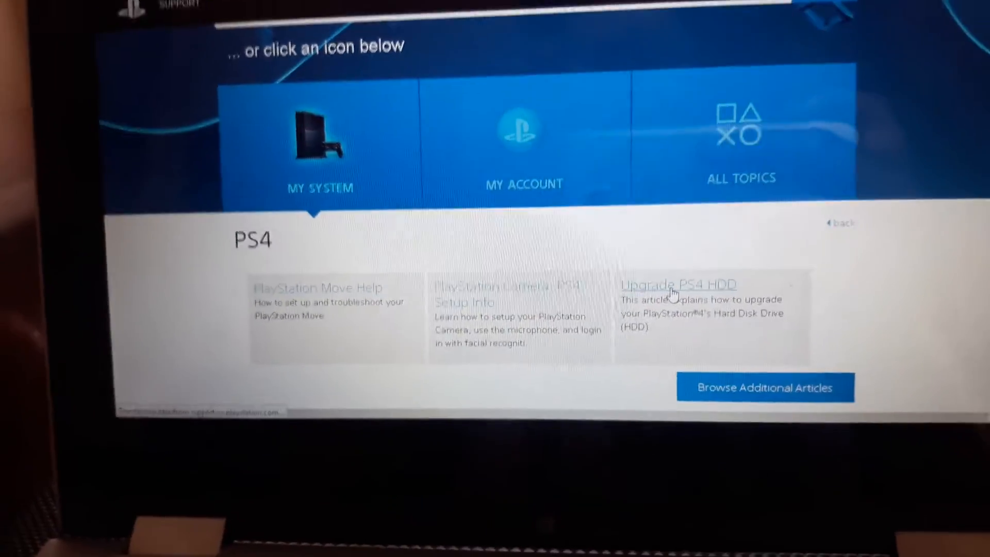
- Read the Upgrade PS4 HDD article down to its Install the system software section
click(672, 285)
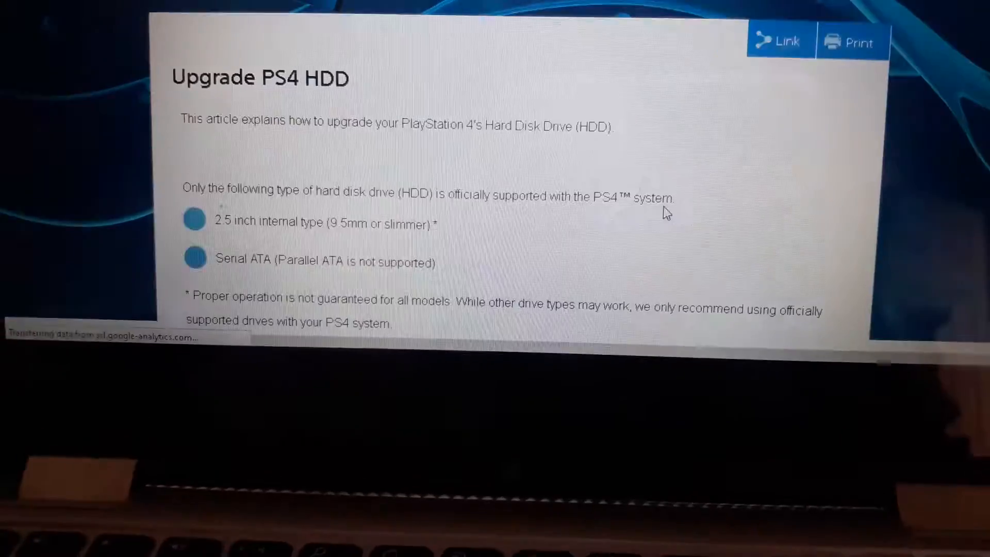
scroll(up, 3)
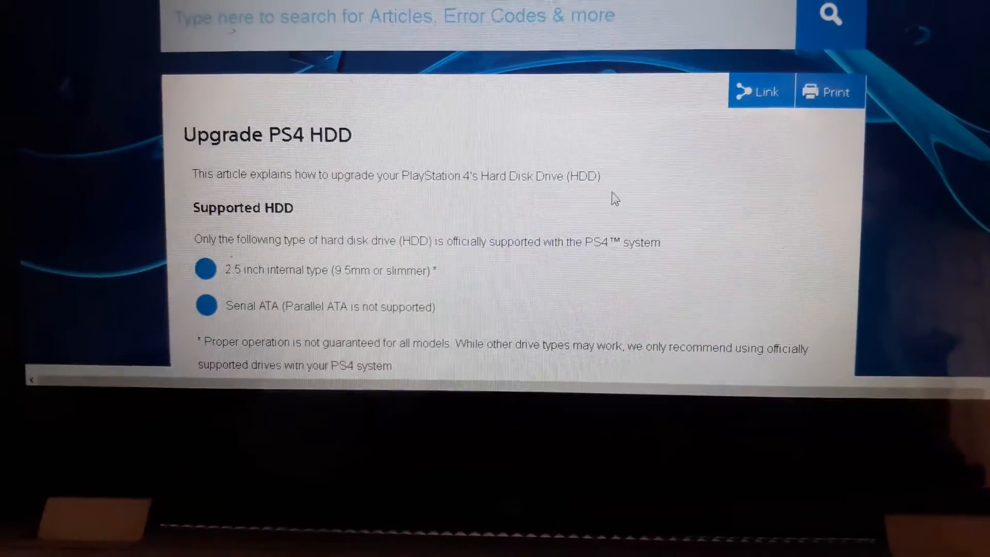
scroll(down, 3)
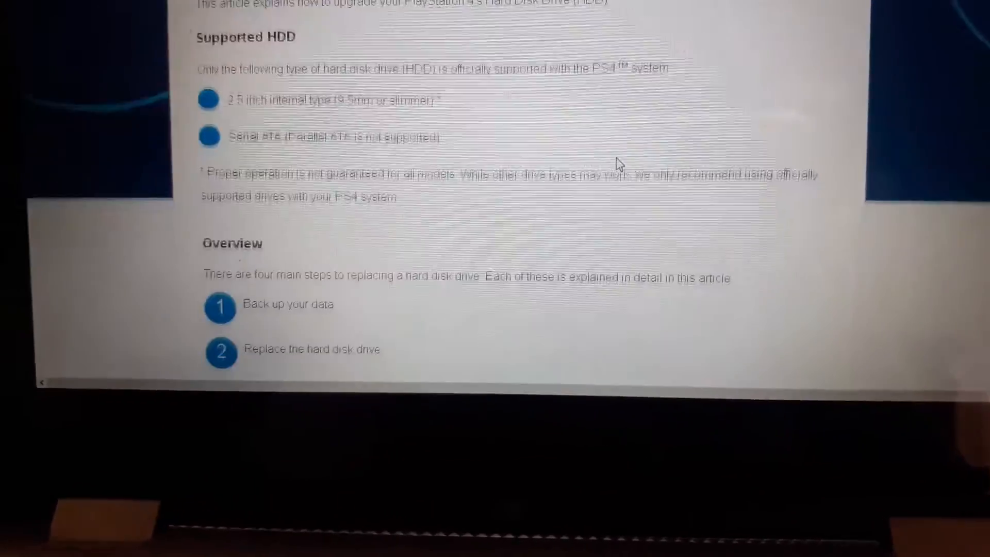
scroll(down, 3)
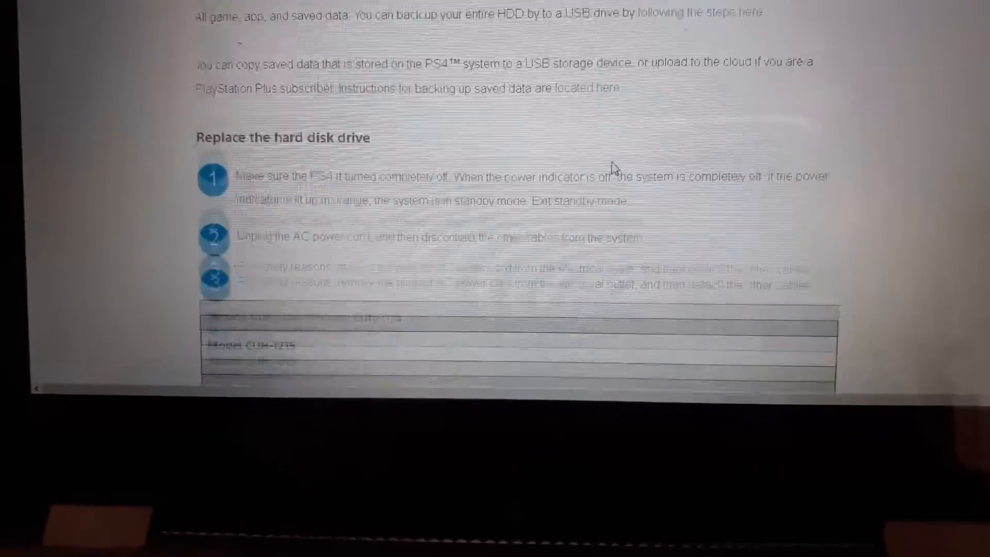
scroll(down, 3)
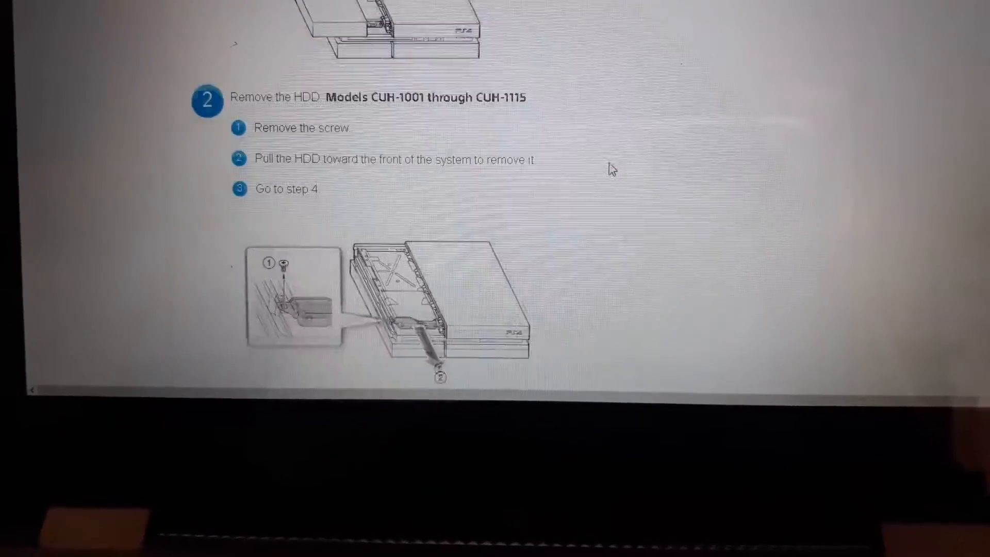
scroll(down, 3)
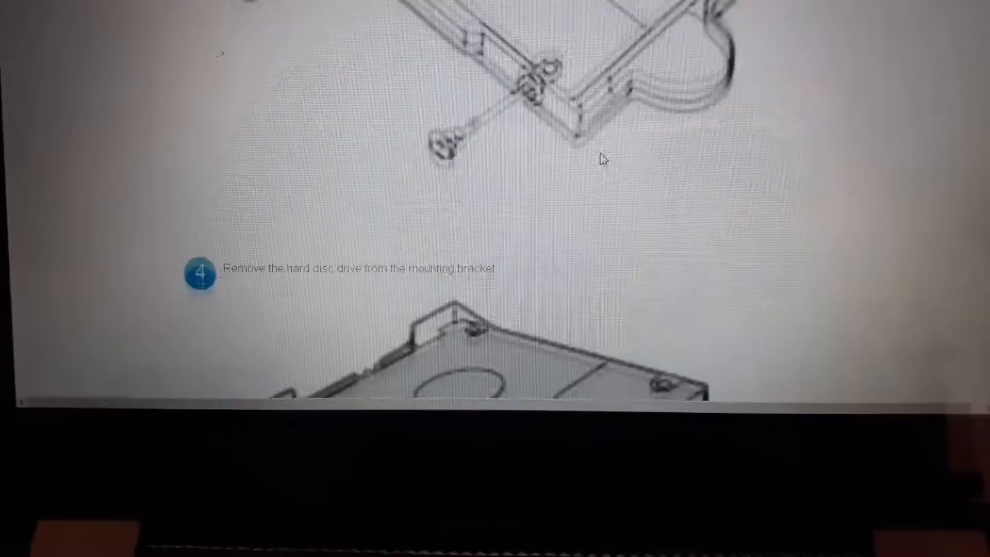
scroll(down, 3)
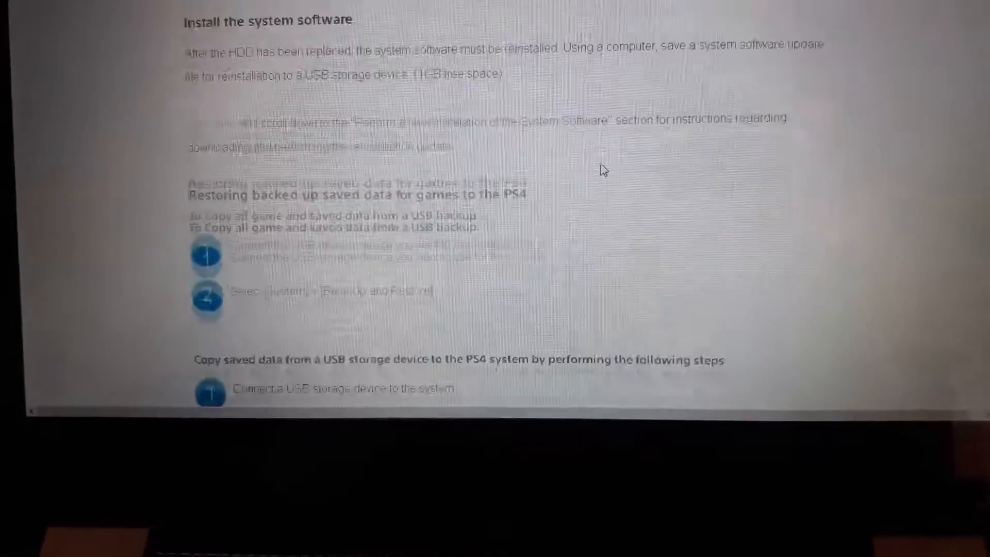
scroll(up, 3)
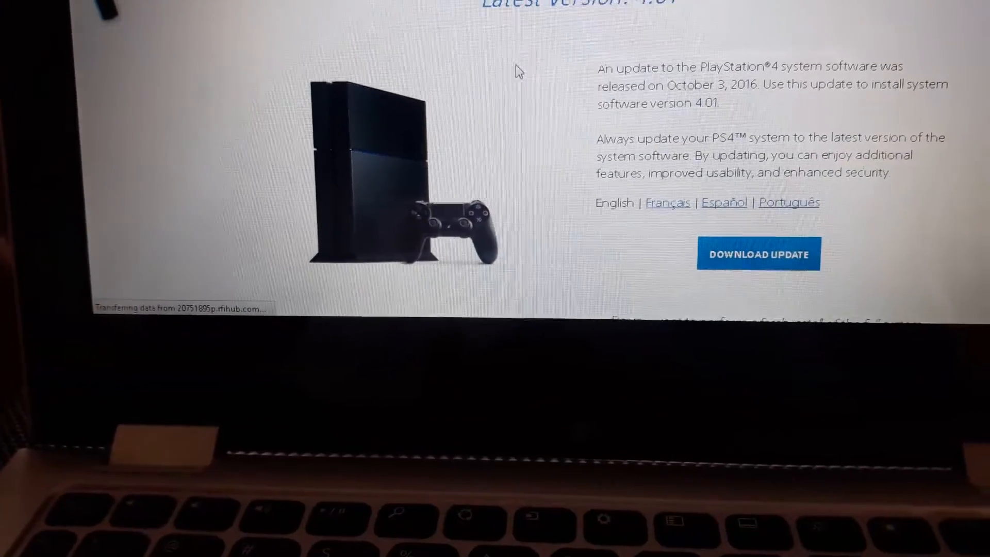
- Scroll the PS4 update page to the Perform a New Installation of the System Software steps
scroll(down, 3)
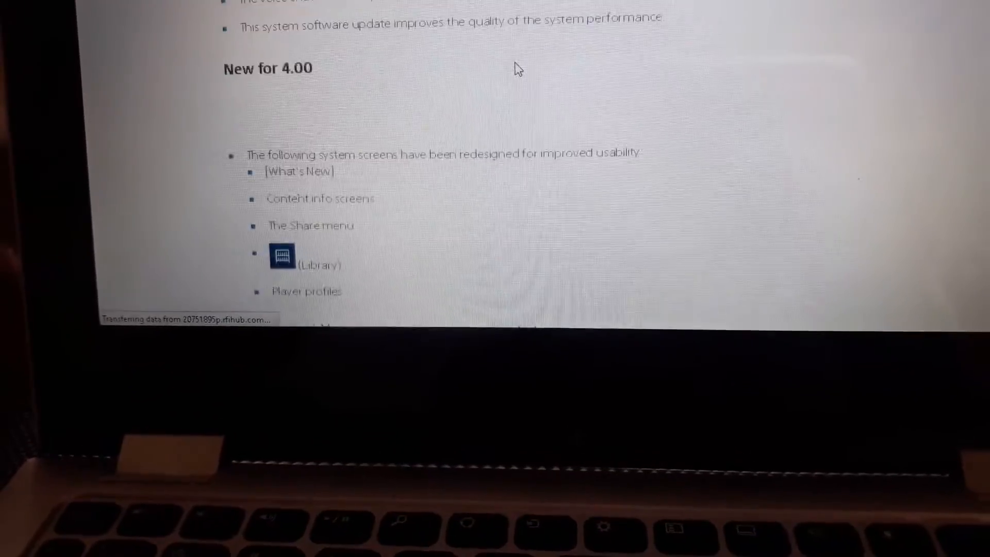
scroll(down, 3)
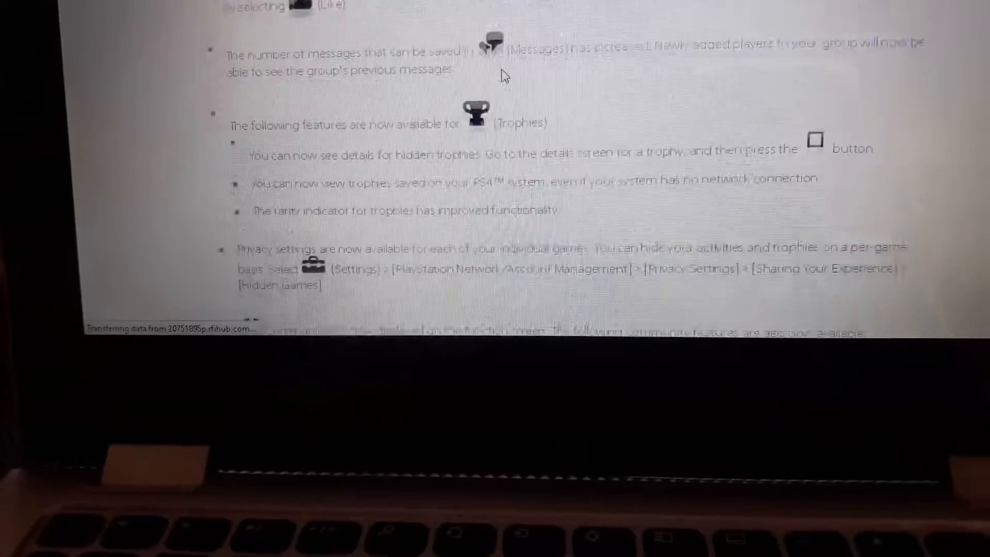
scroll(down, 3)
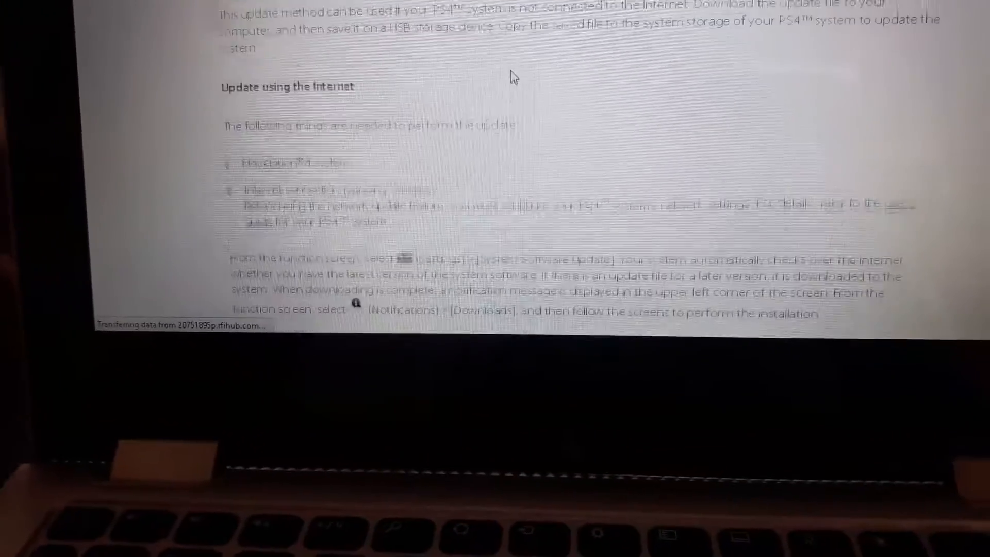
scroll(down, 3)
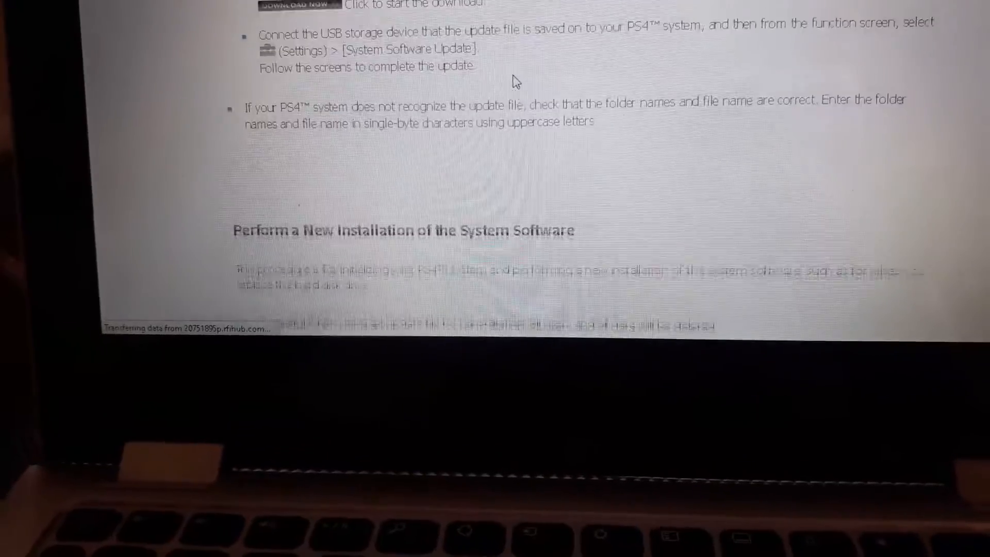
scroll(up, 3)
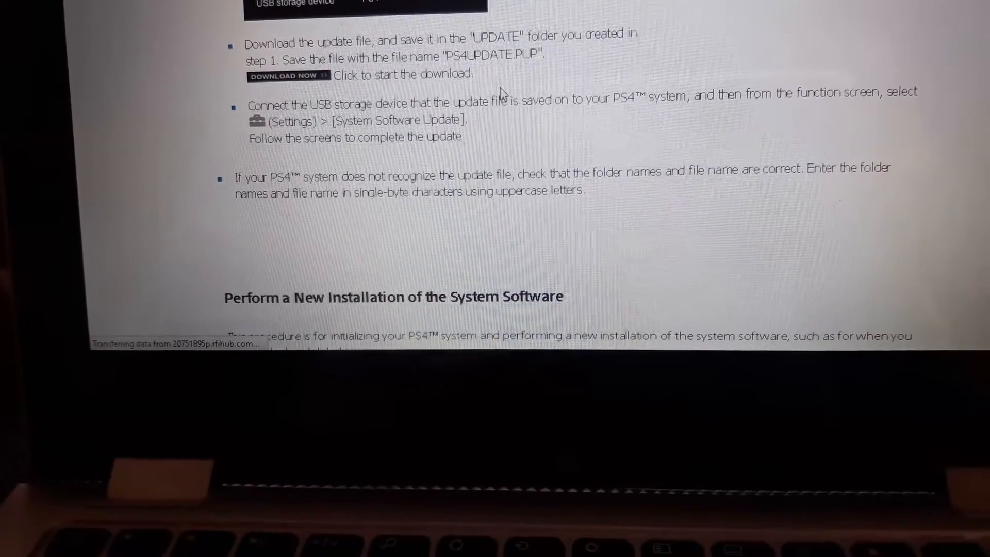
scroll(down, 3)
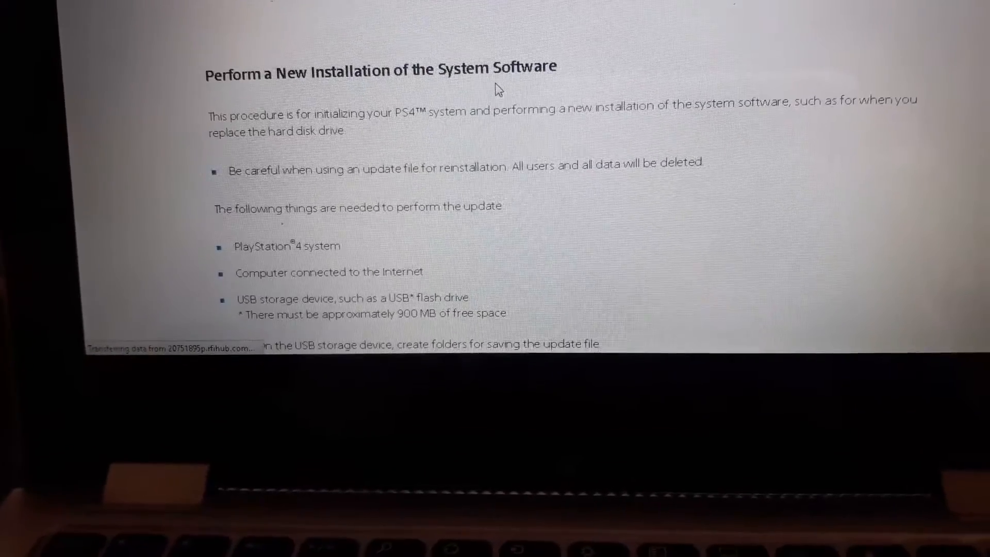
scroll(down, 3)
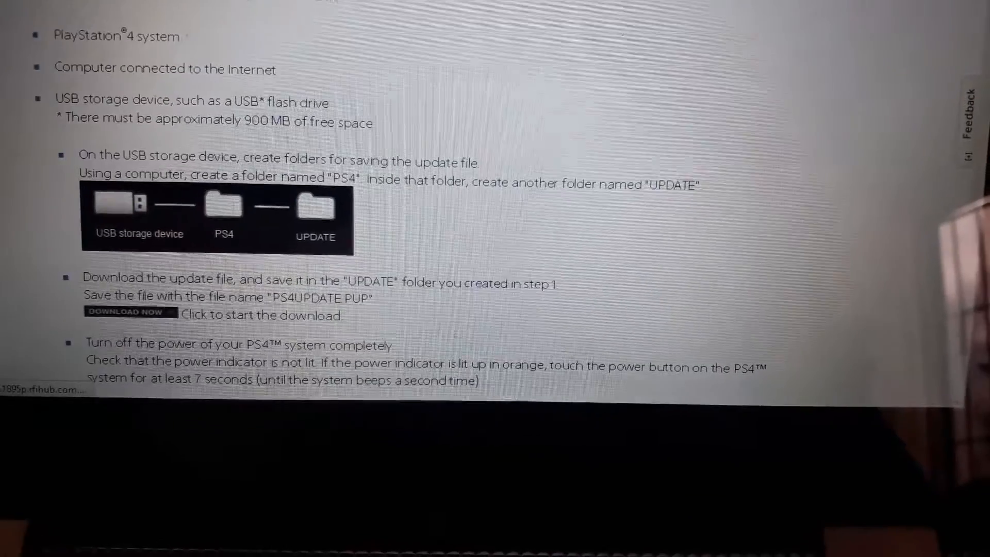
scroll(up, 3)
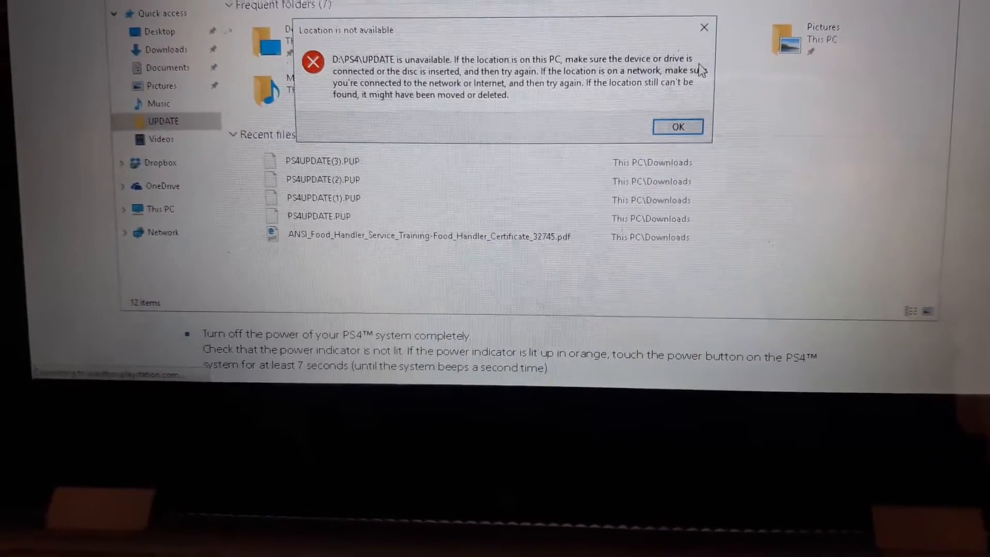
- Dismiss the File Explorer 'Location is not available' error for PS4\UPDATE
click(677, 127)
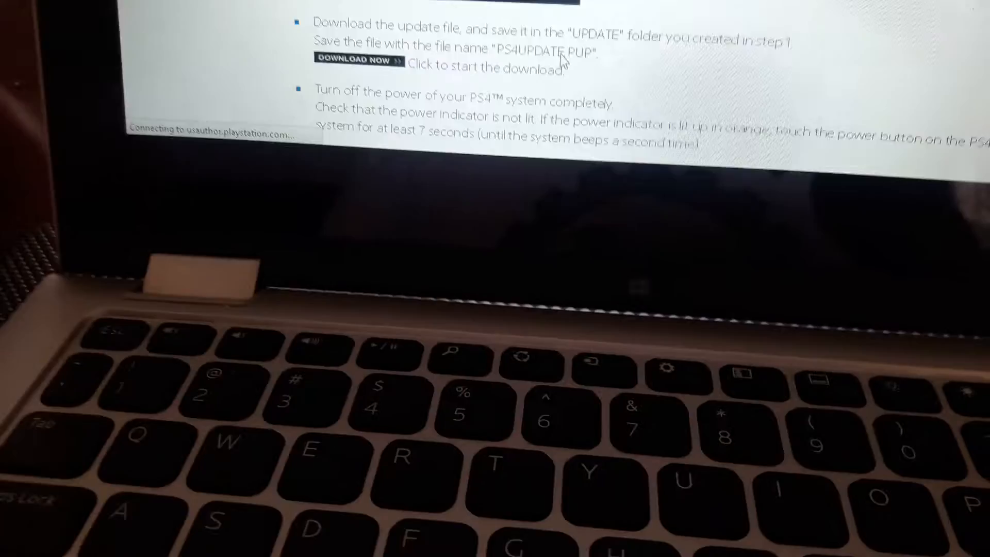
scroll(down, 3)
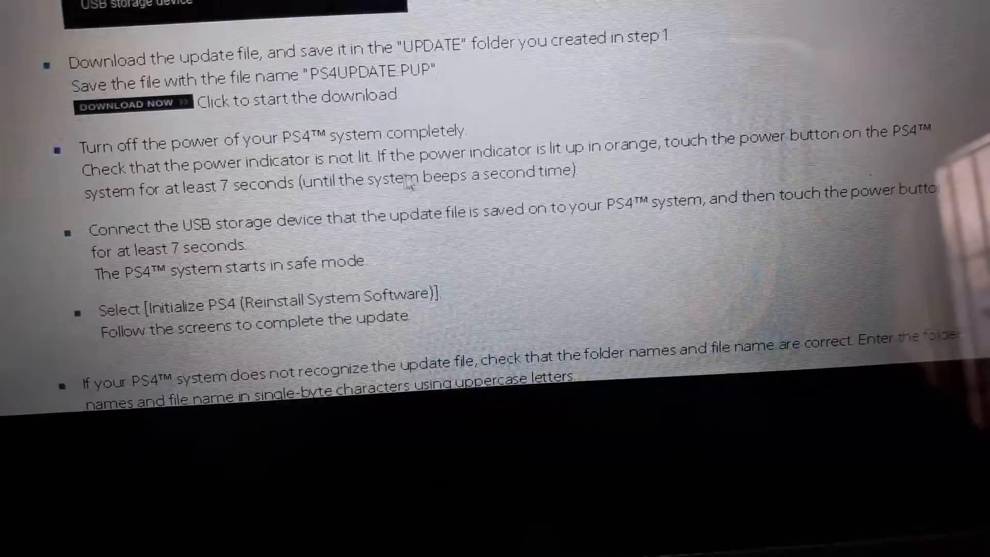
scroll(down, 3)
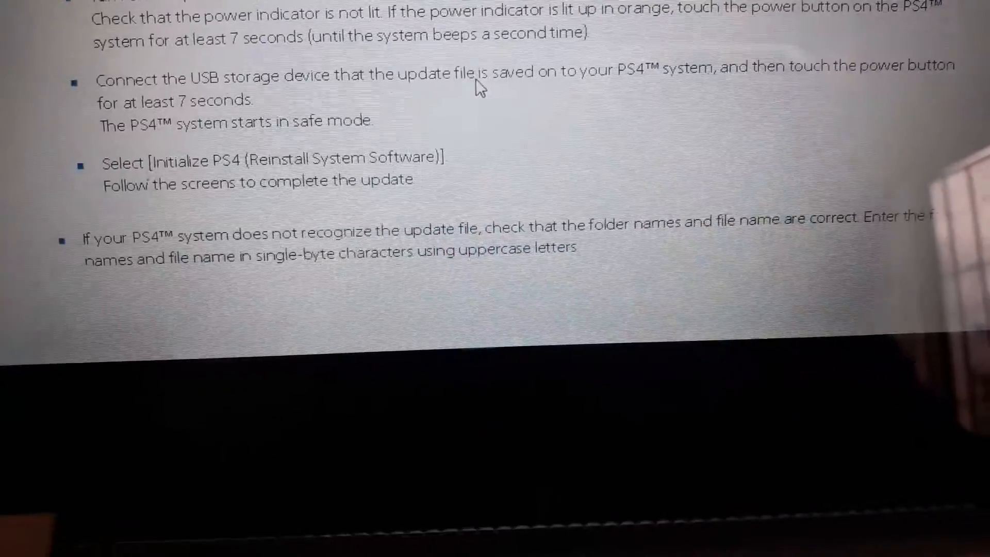